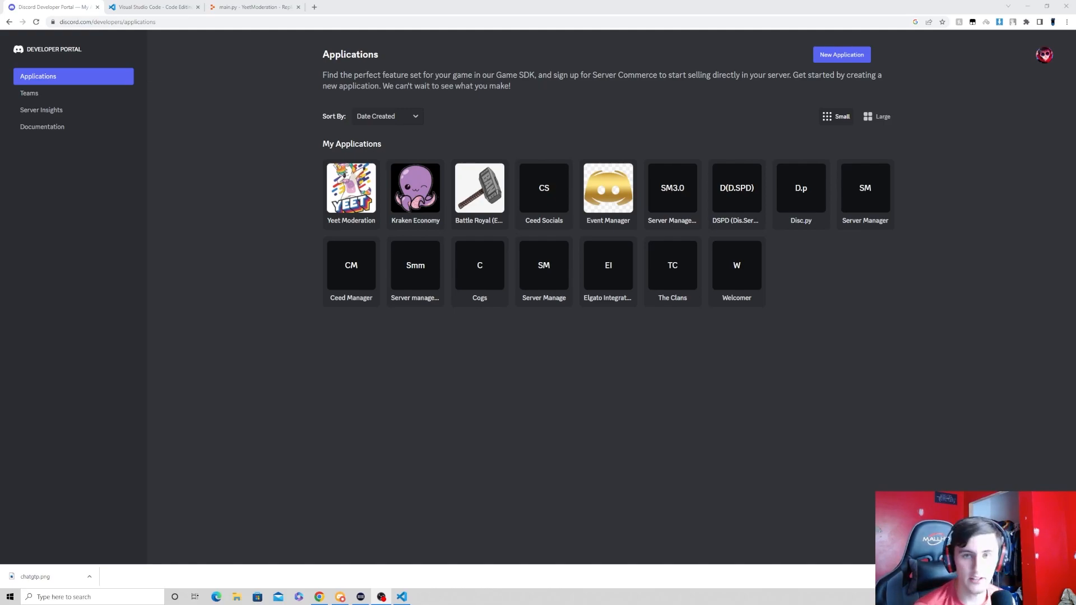
{"action": "mouse_move", "coordinate": [390, 230]}
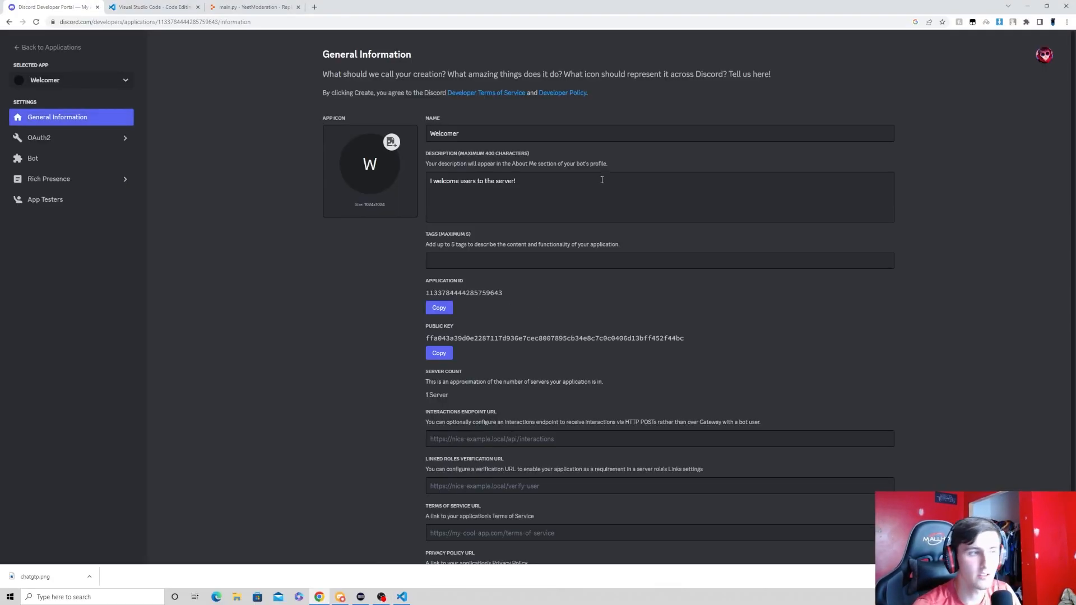
{"action": "mouse_move", "coordinate": [191, 316]}
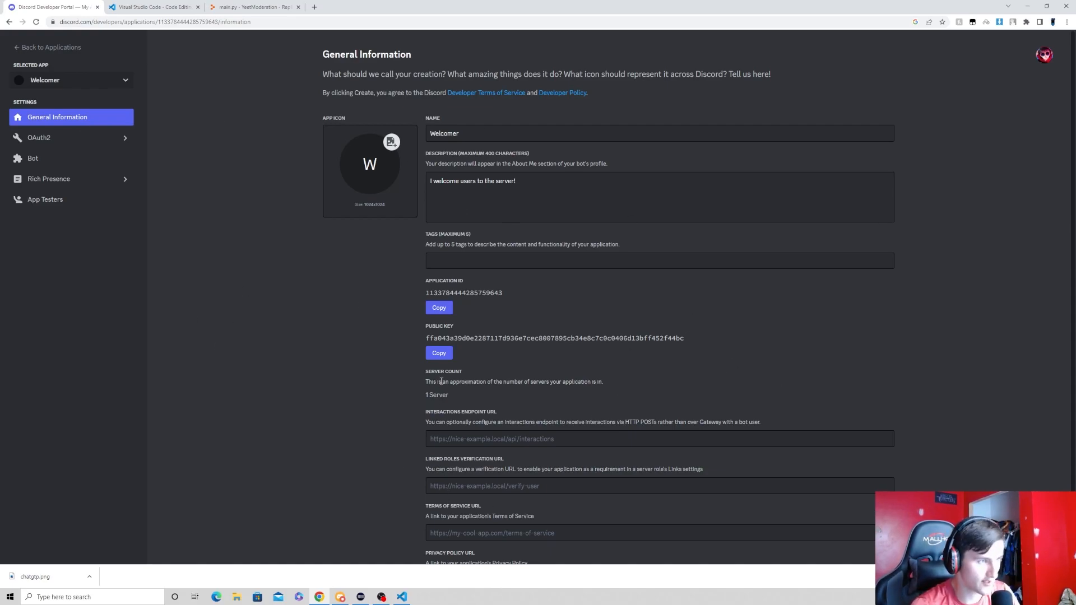
Check the Welcomer description "I welcome users to the server!" and go to the Bot settings
{"action": "triple_click", "coordinate": [472, 181]}
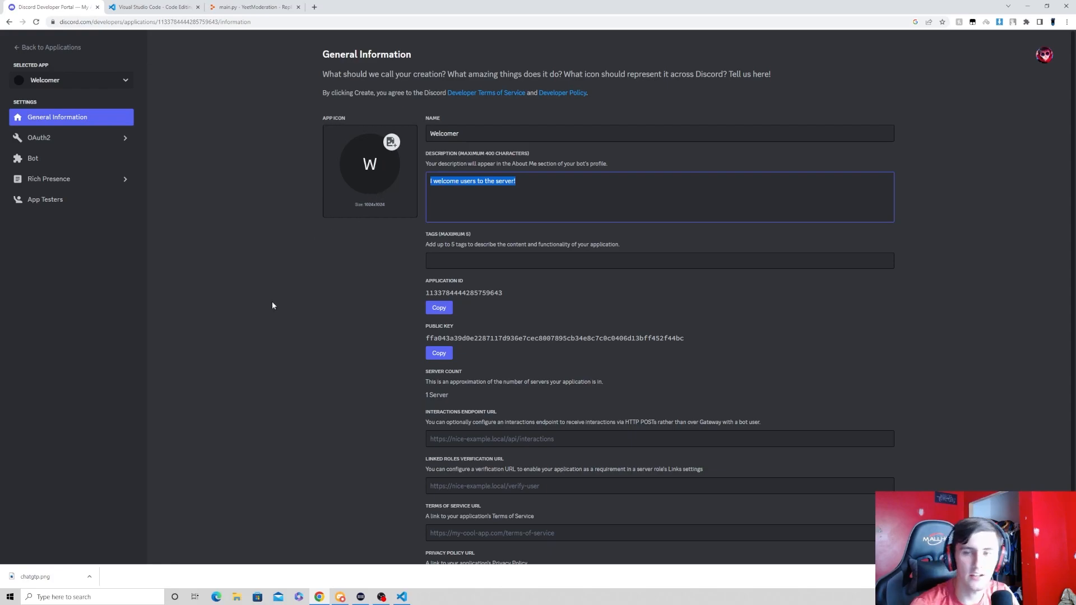
{"action": "left_click", "coordinate": [544, 183]}
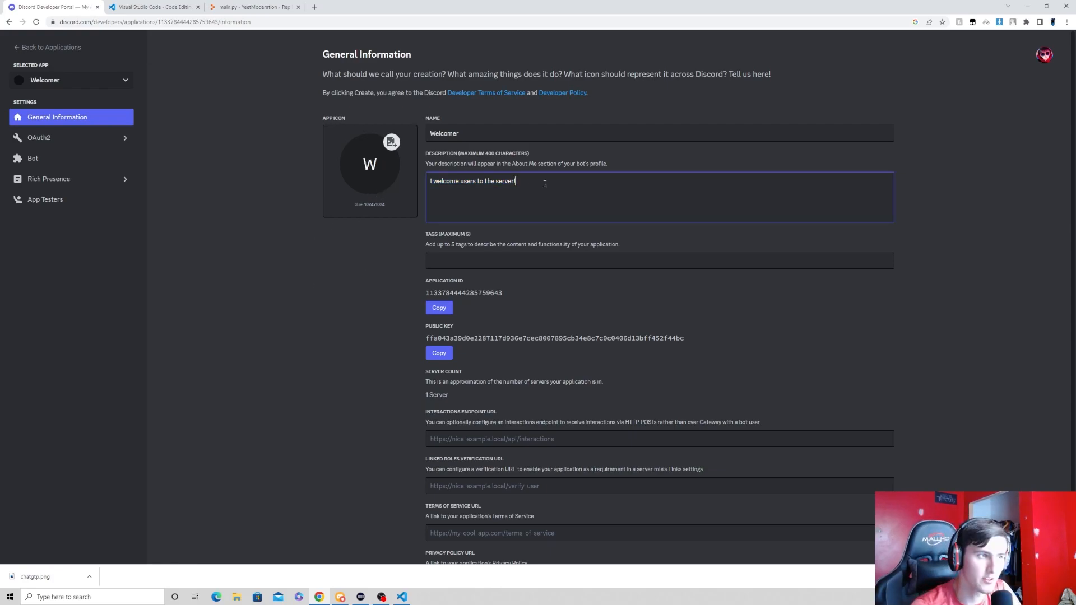
{"action": "left_click", "coordinate": [32, 158]}
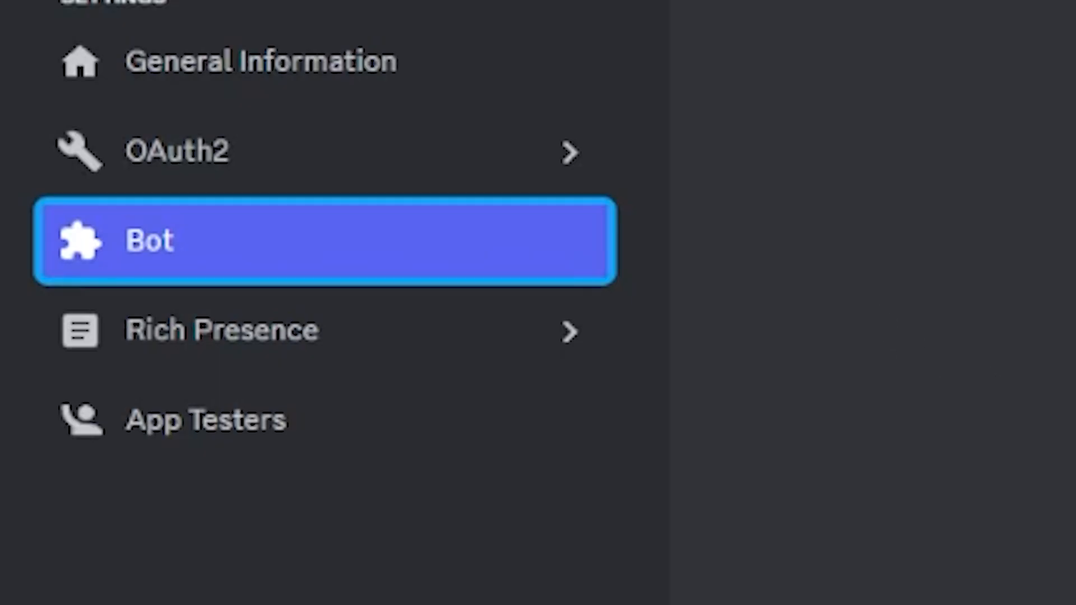
Tick the bot and applications.commands scopes and copy the generated invite URL
{"action": "left_click", "coordinate": [175, 152]}
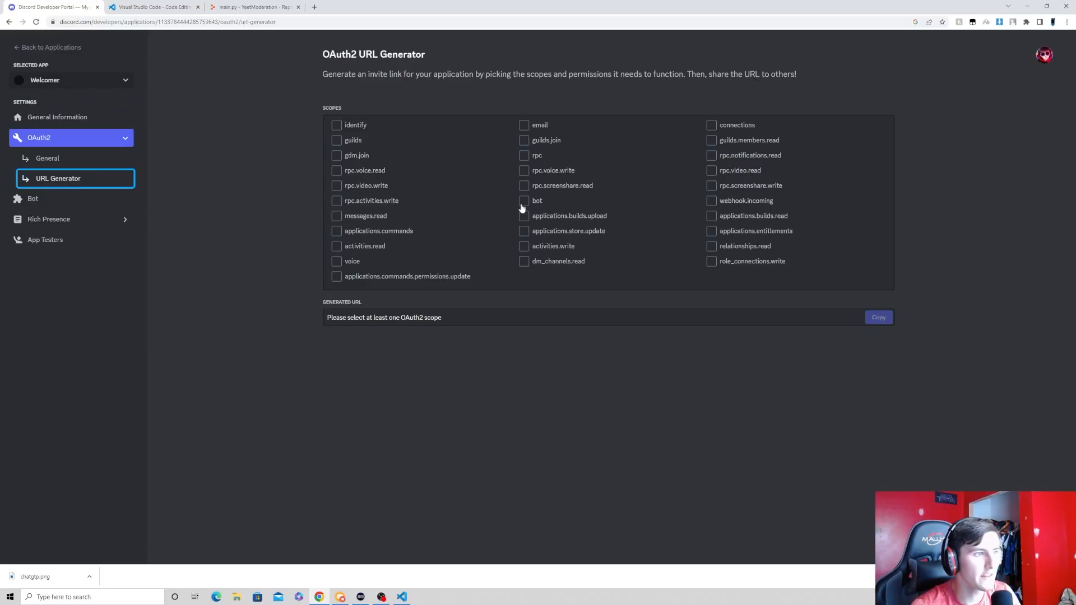
{"action": "left_click", "coordinate": [523, 200]}
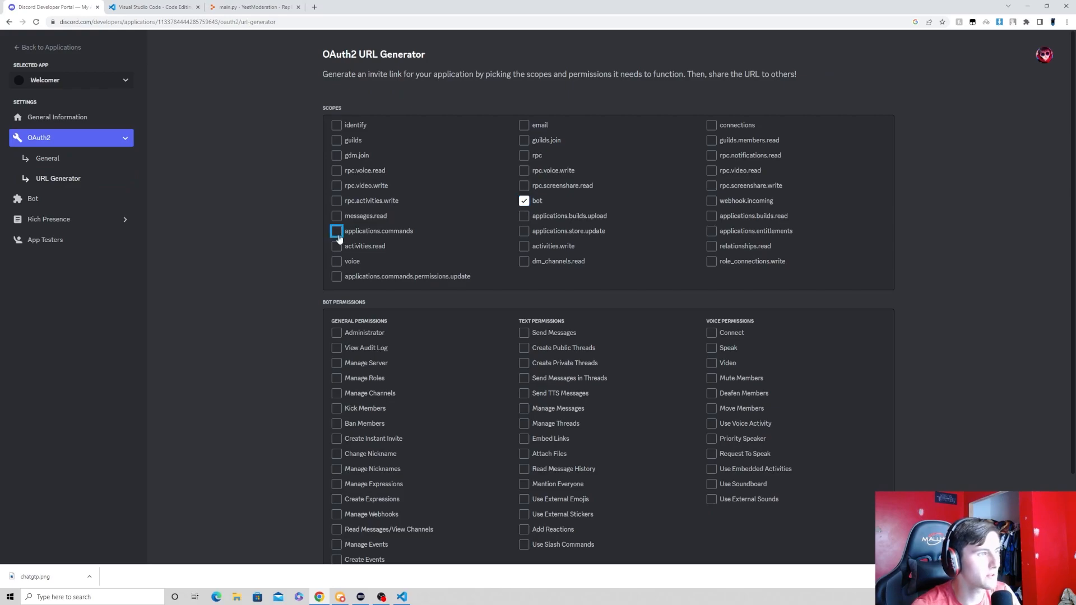
{"action": "left_click", "coordinate": [336, 230]}
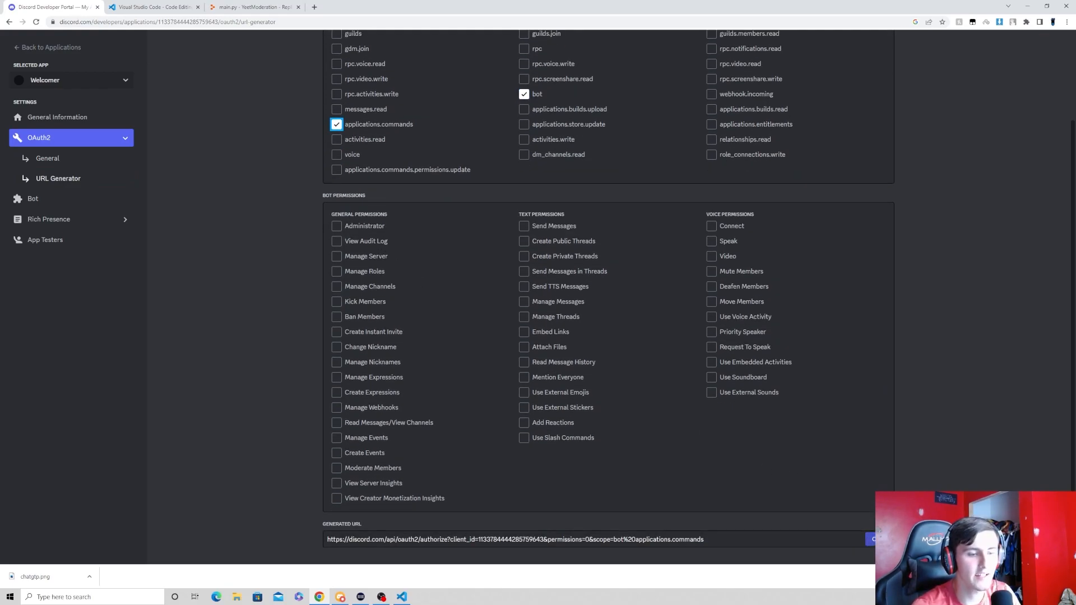
{"action": "left_click", "coordinate": [357, 7]}
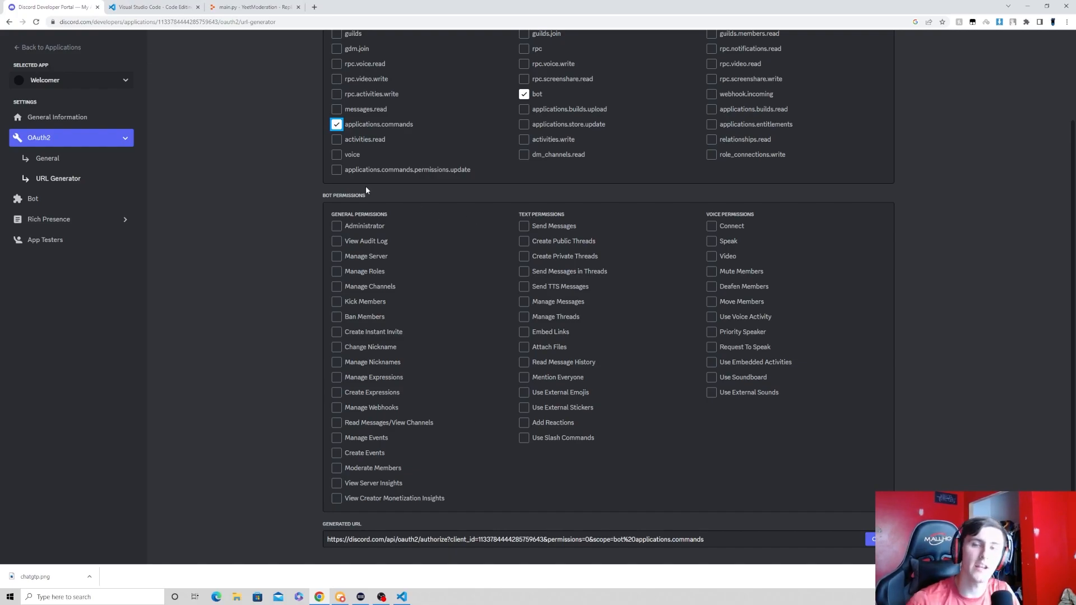
{"action": "mouse_move", "coordinate": [233, 212]}
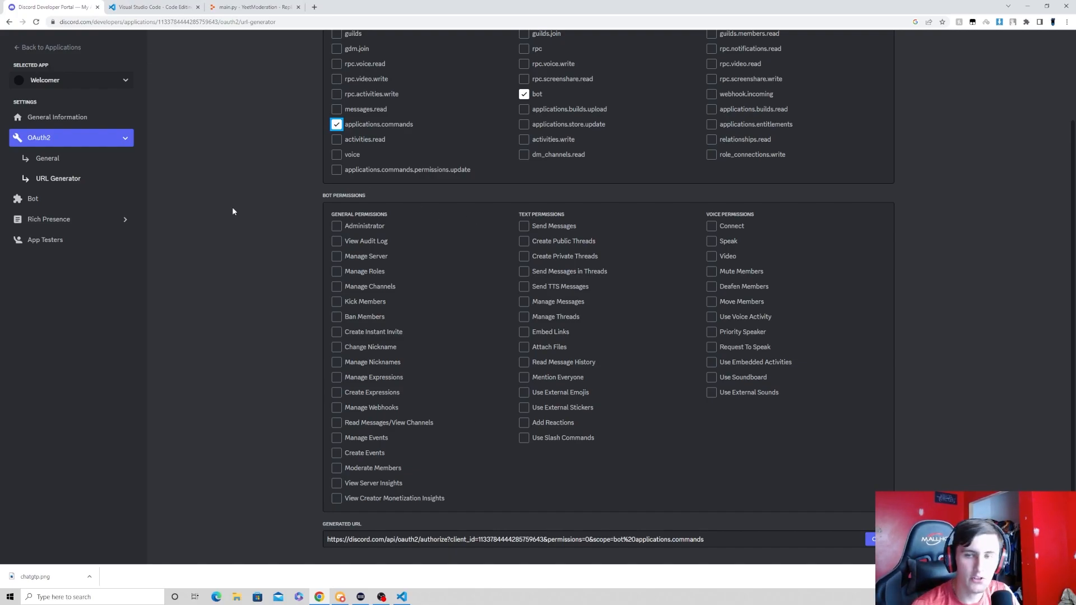
{"action": "left_click", "coordinate": [254, 7]}
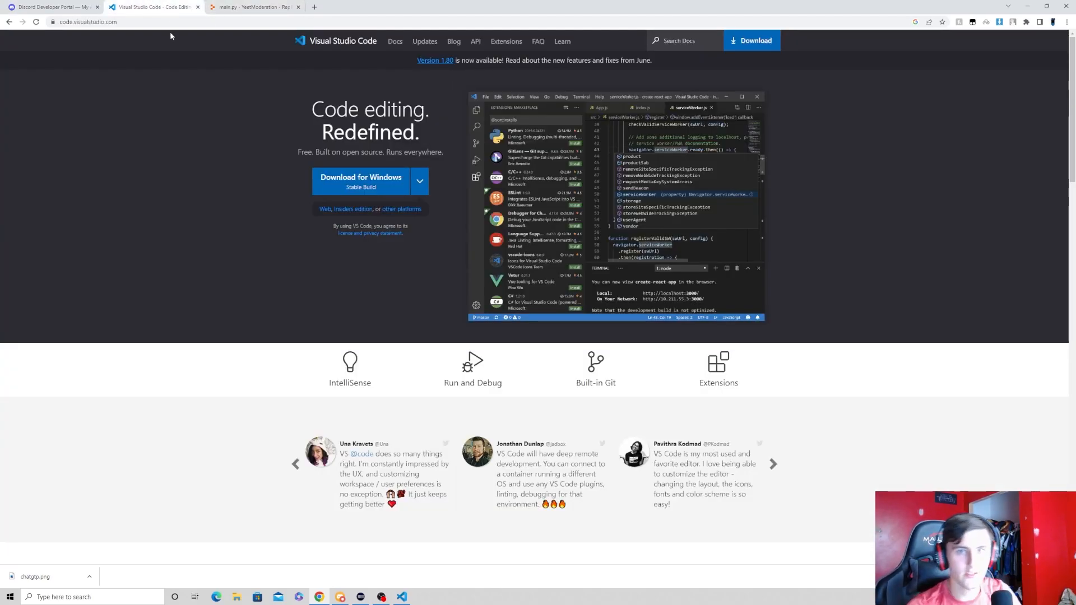
{"action": "left_click", "coordinate": [255, 7]}
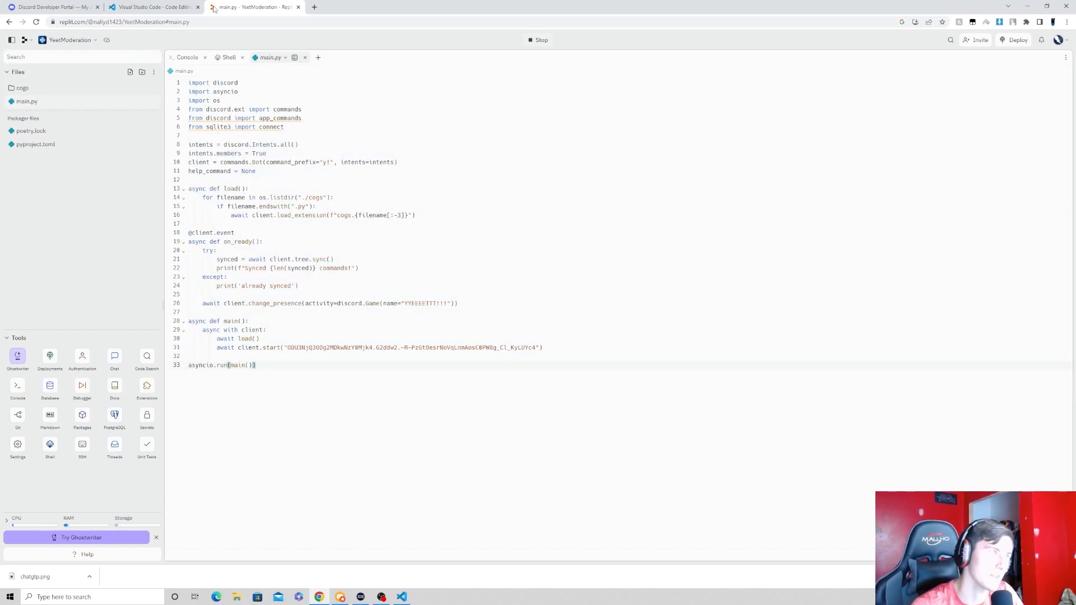
Switch to the Replit tab with YeetModeration's main.py
{"action": "left_click", "coordinate": [153, 6]}
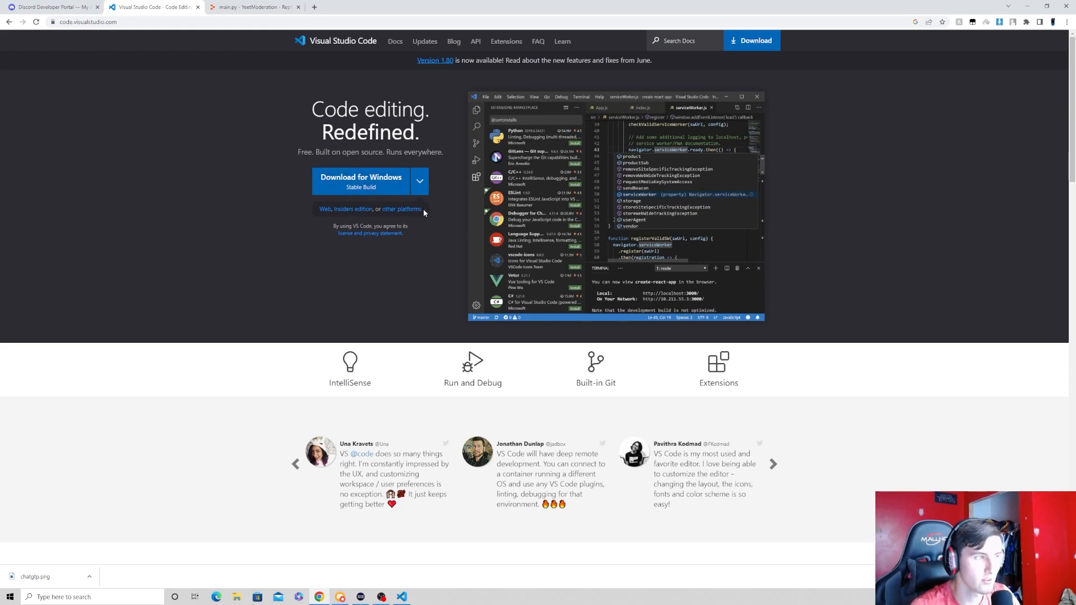
Expand the download choices for macOS, Windows x64 and Linux x64
{"action": "left_click", "coordinate": [419, 181]}
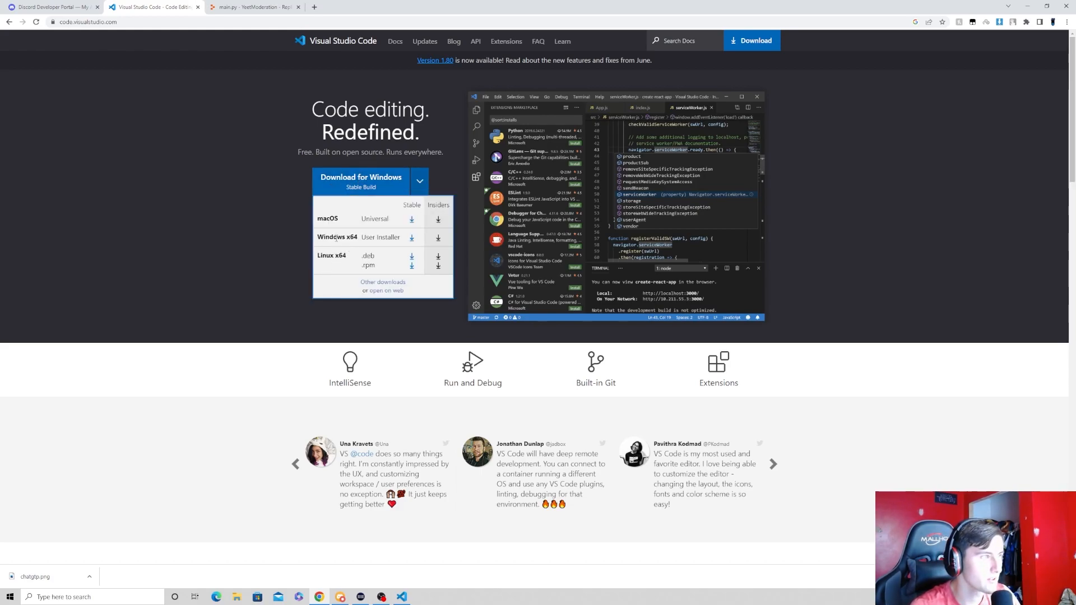
{"action": "mouse_move", "coordinate": [401, 597]}
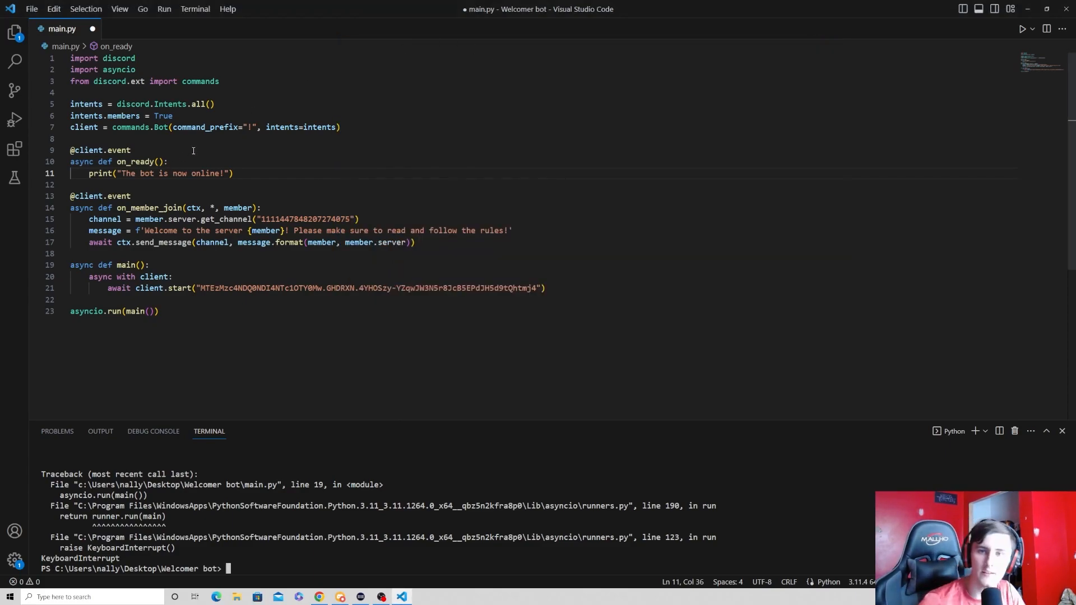
Make on_member_join send members a welcome-and-rules message and save main.py
{"action": "type", "text": "pi"}
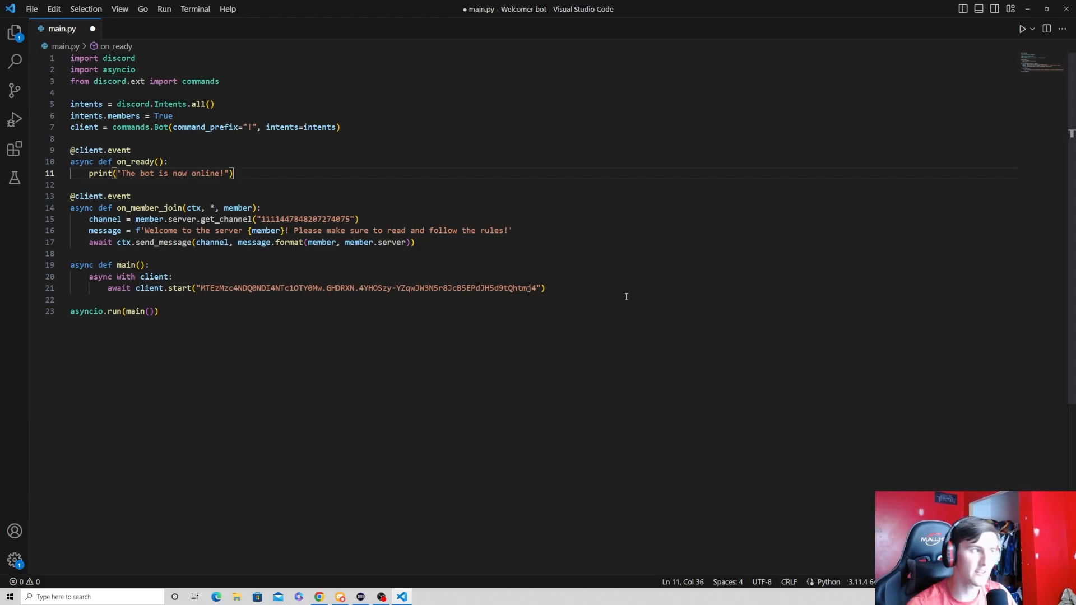
{"action": "key", "text": "ctrl+a"}
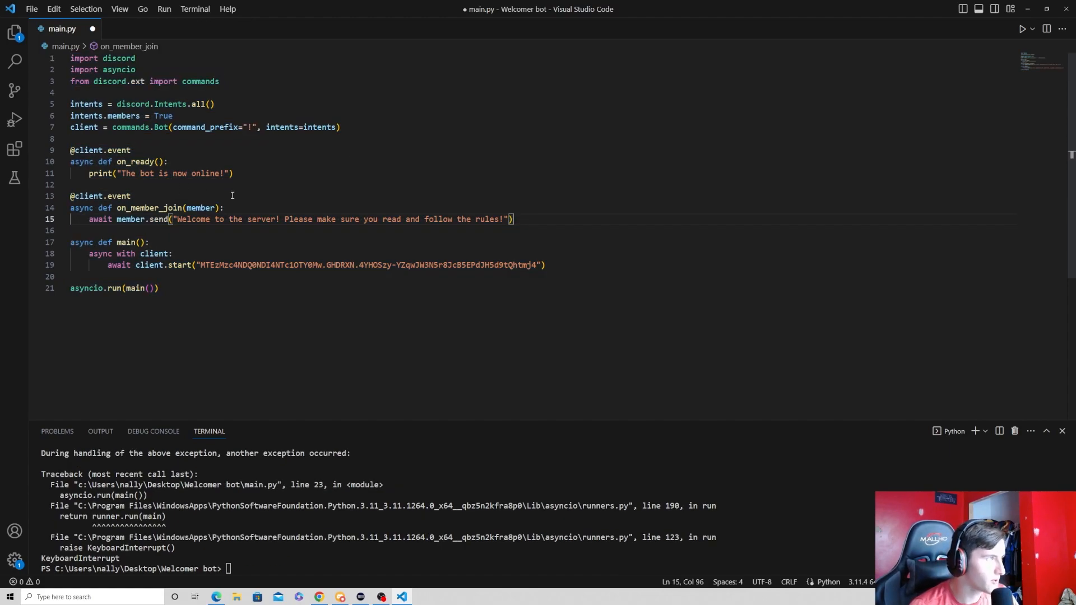
{"action": "key", "text": "ctrl+s"}
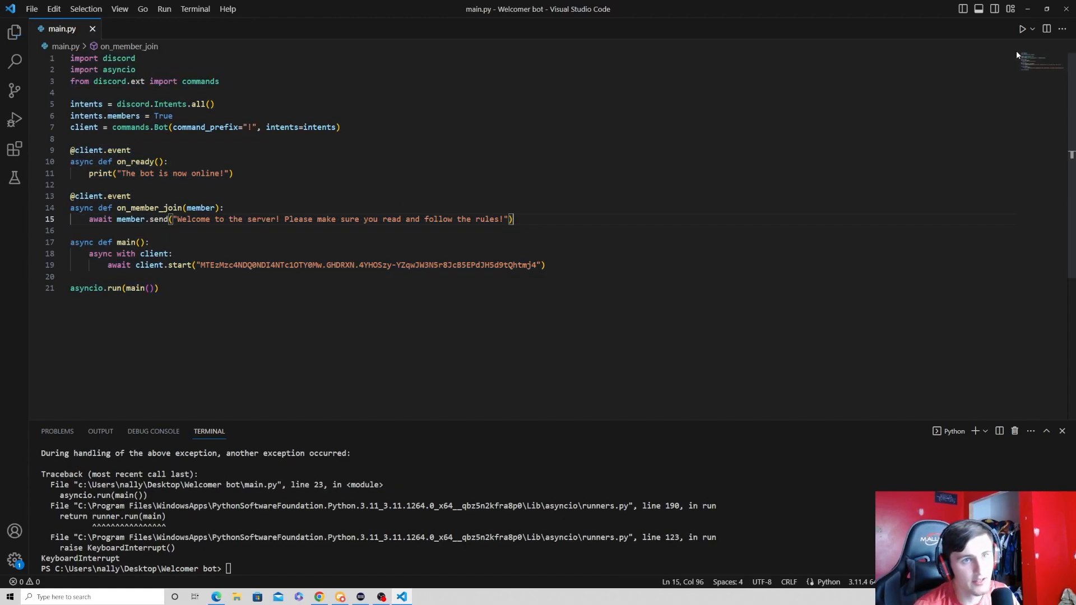